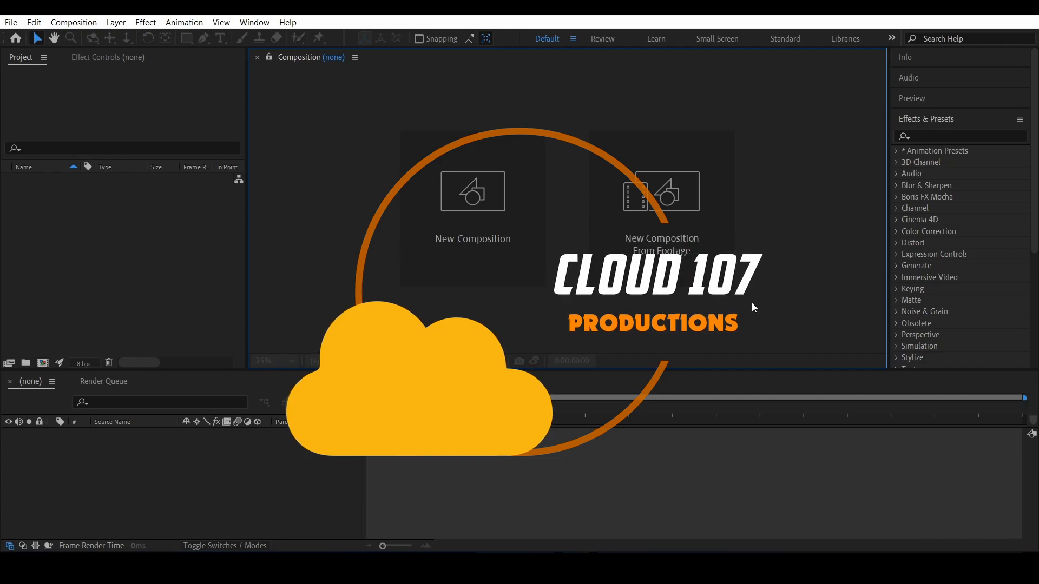
Create Comp 1 as a 1920×1080, 29.97 fps, 30-second composition
left_click(473, 192)
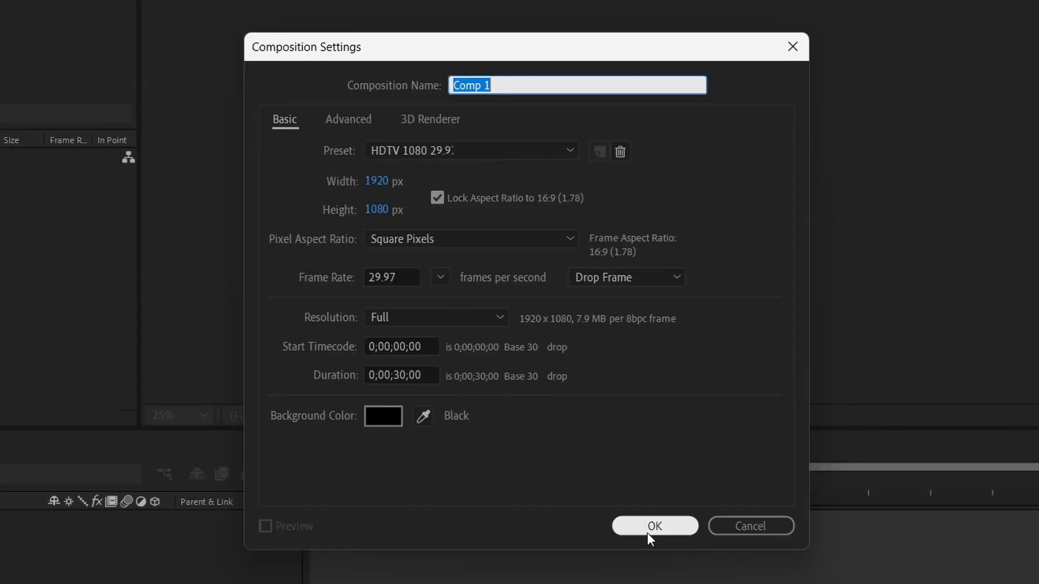
left_click(653, 526)
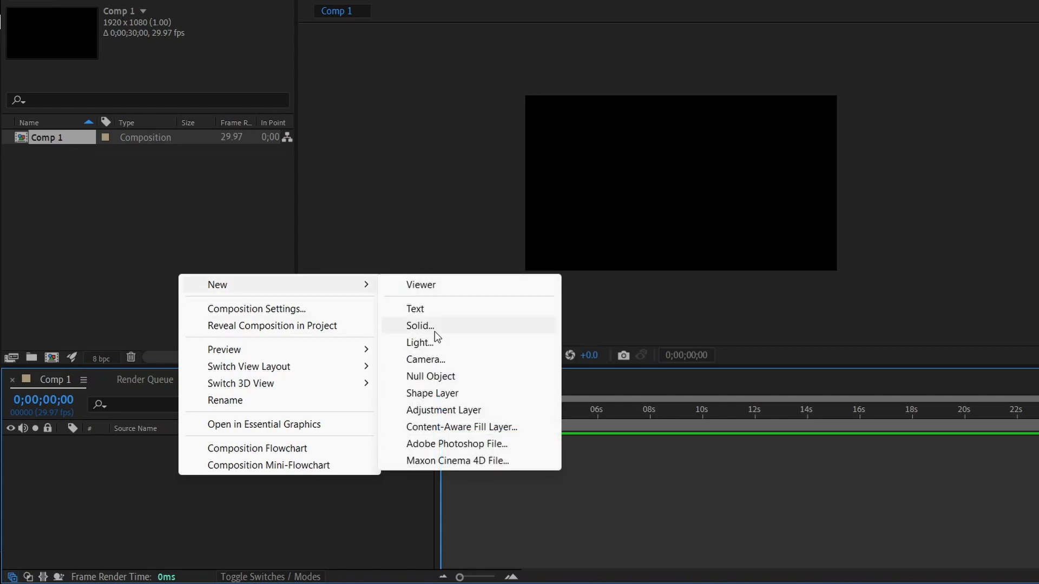
Add a full-frame dark blue solid layer as the composition background
left_click(419, 326)
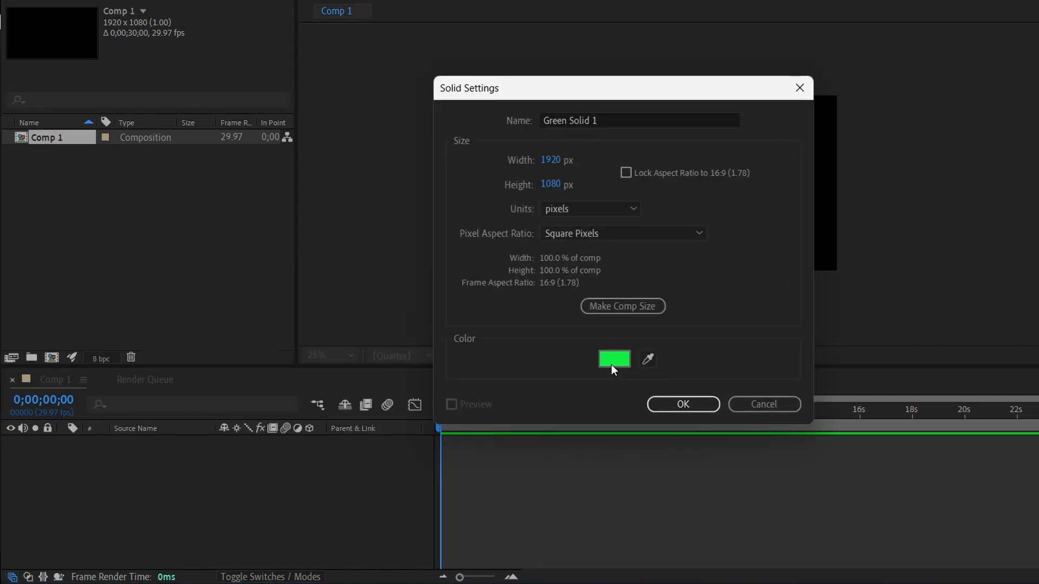
left_click(613, 360)
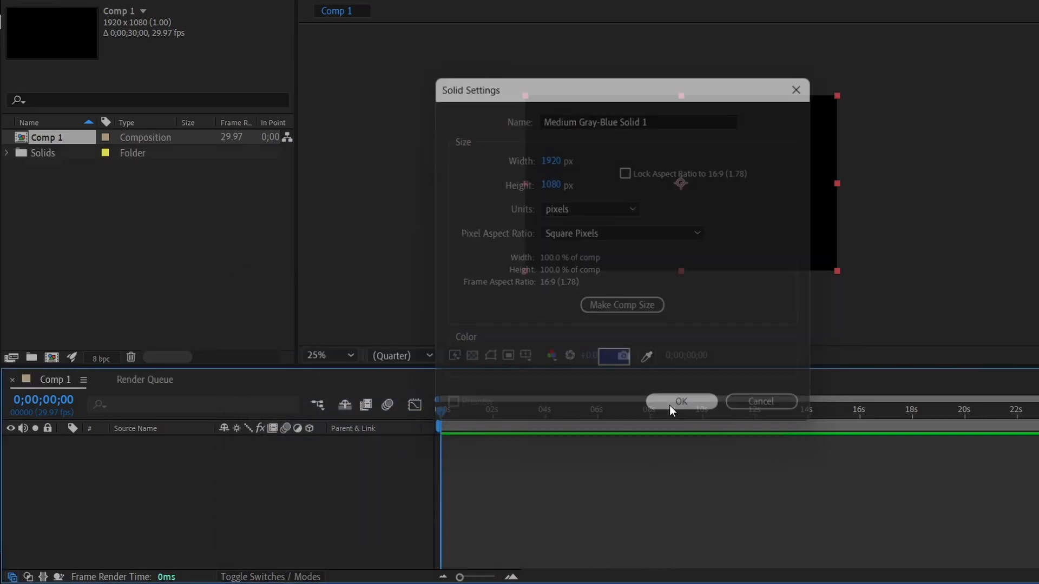
left_click(681, 401)
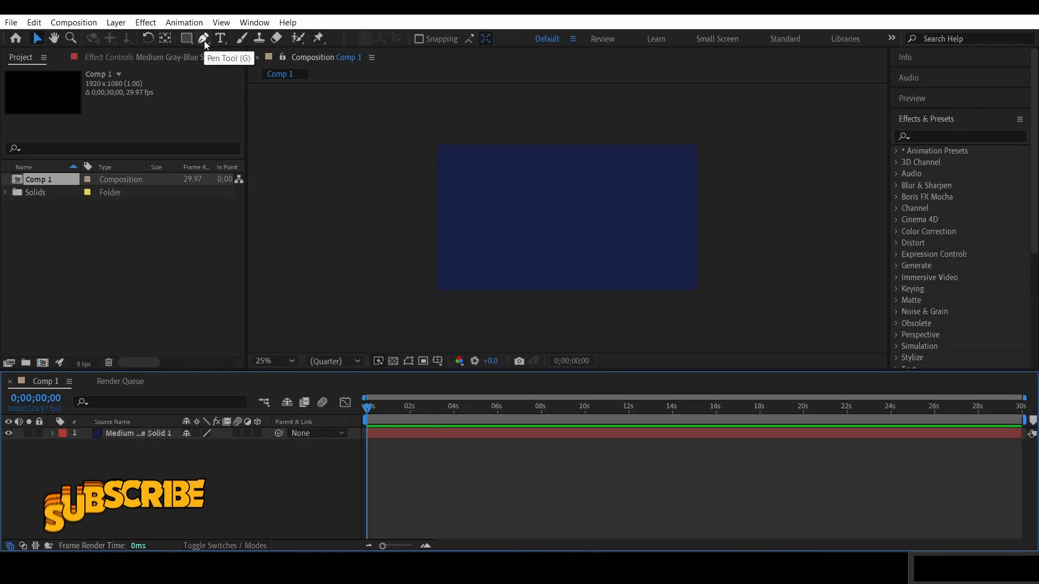
Draw a straight horizontal stroked path across the middle of the background as Shape Layer 1
left_click(203, 38)
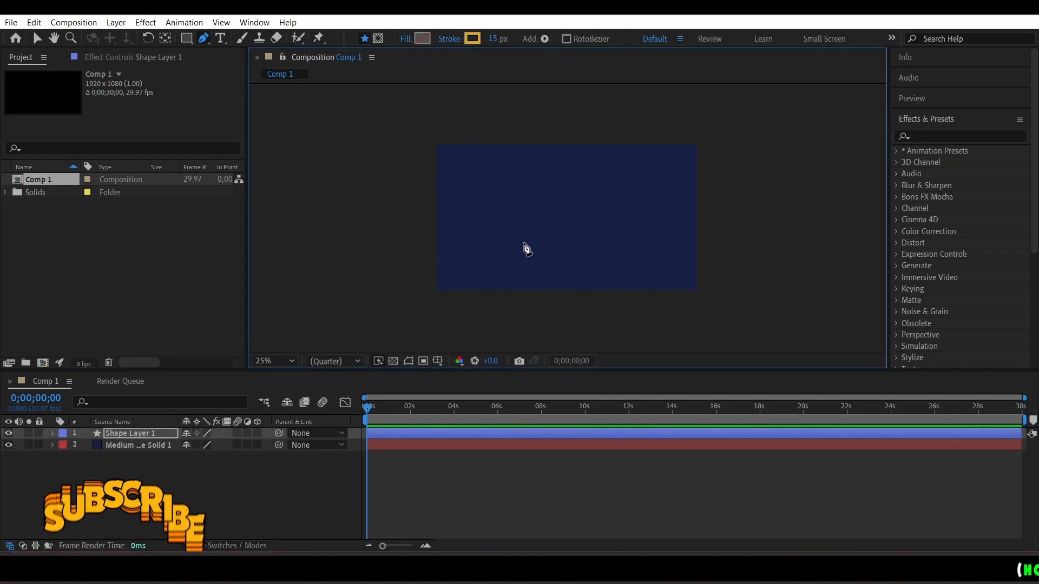
left_click_drag(416, 223, 719, 223)
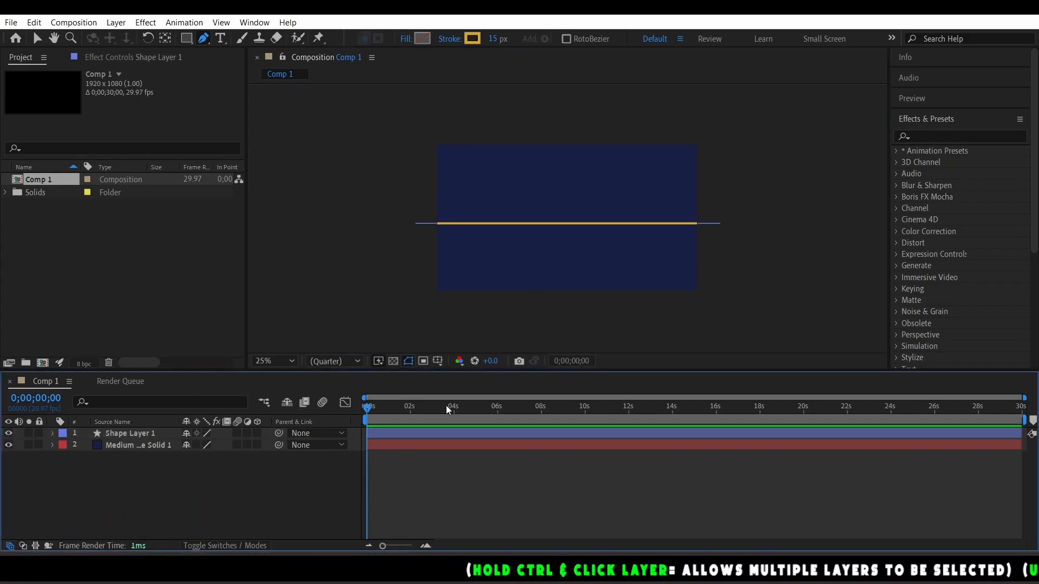
left_click(129, 433)
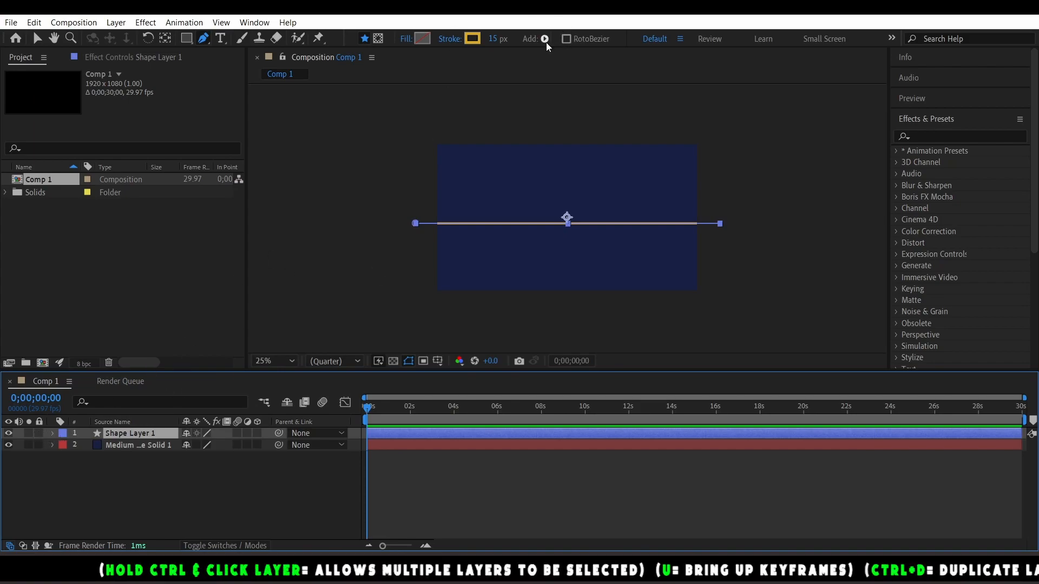
Add Trim Paths to Shape Layer 1 and expand its properties to keyframe End from 0% to 100%
left_click(543, 39)
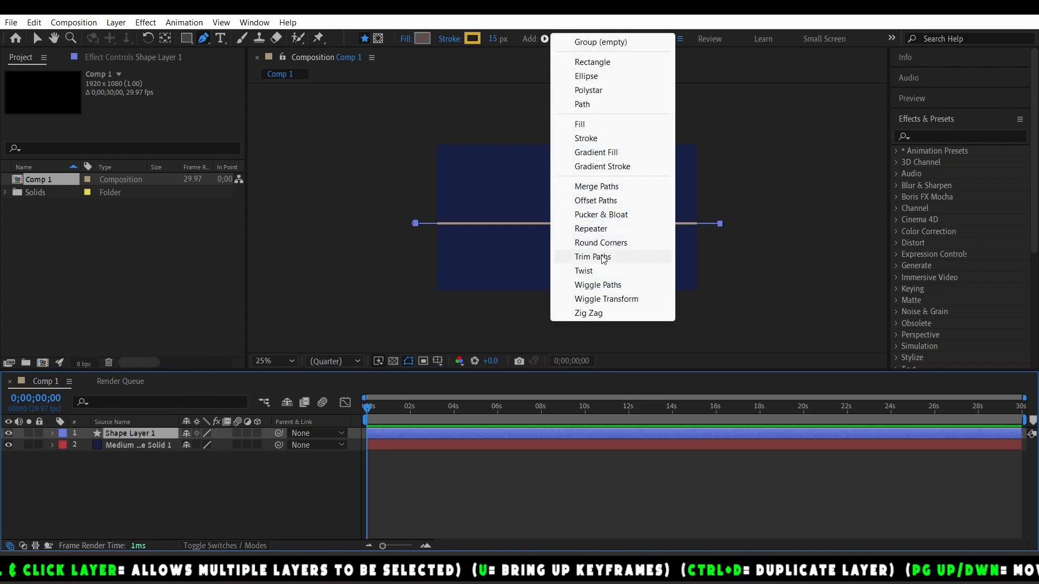
left_click(592, 258)
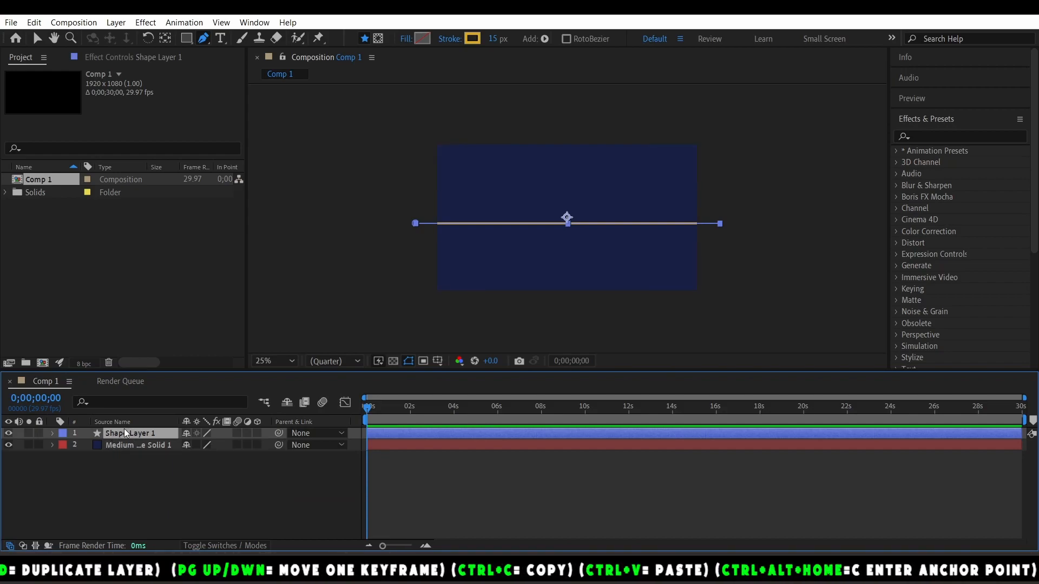
left_click(52, 433)
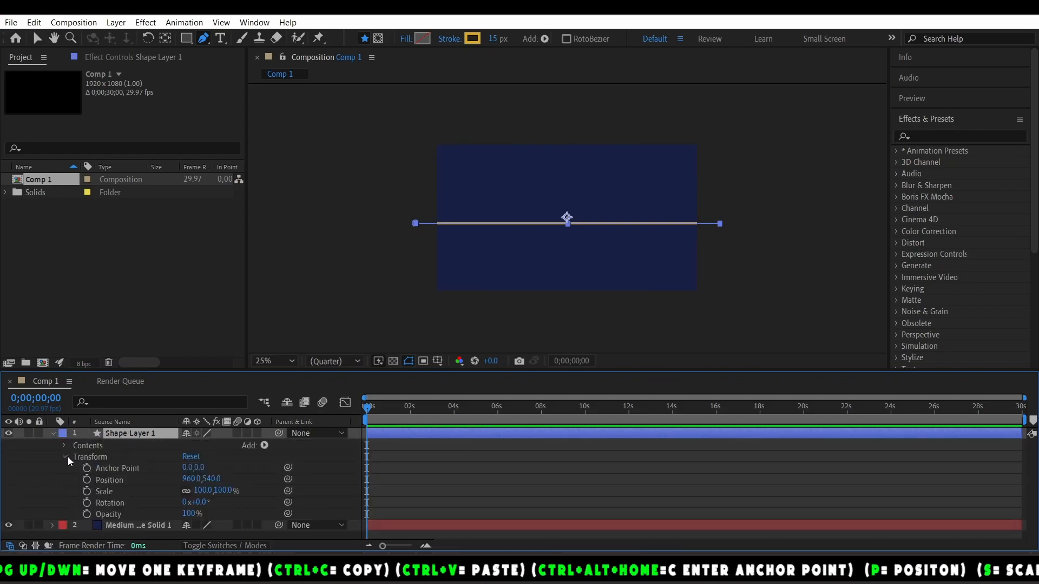
left_click(64, 445)
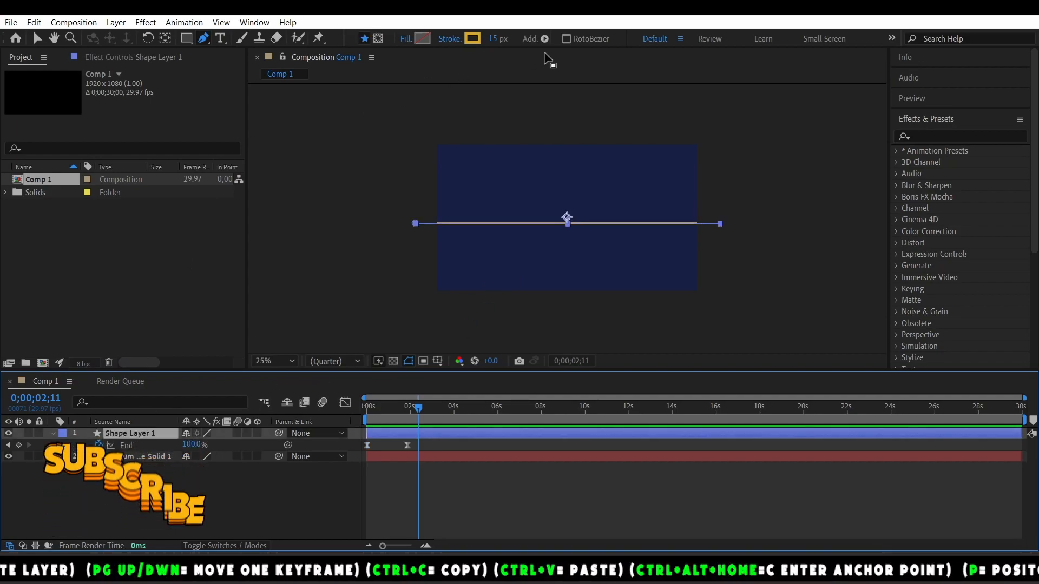
Apply Wave Warp to the line with height 84, width 94 and direction 97°
left_click(960, 136)
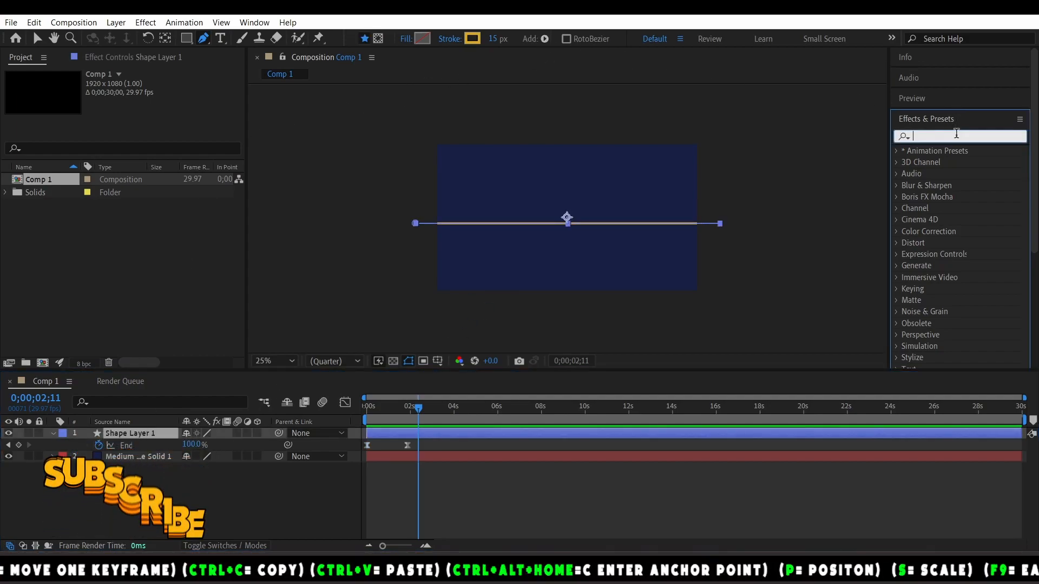
type("wave")
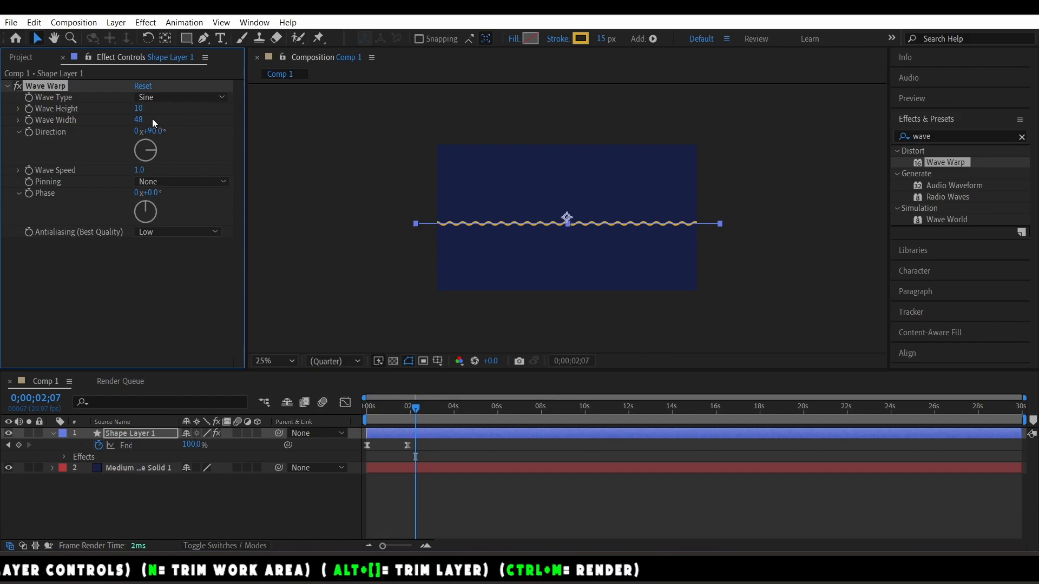
left_click_drag(138, 109, 138, 108)
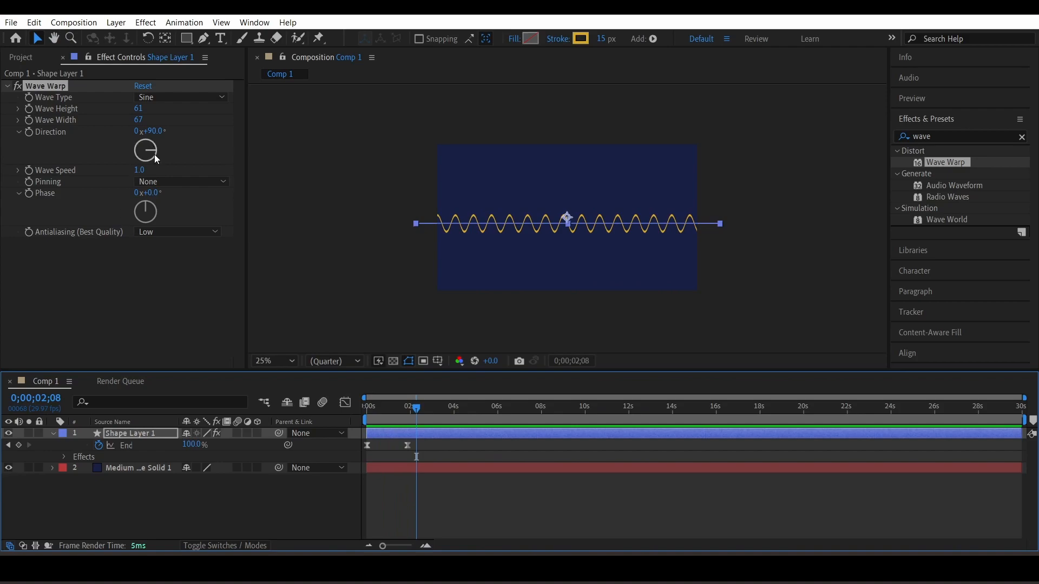
left_click_drag(150, 146, 159, 153)
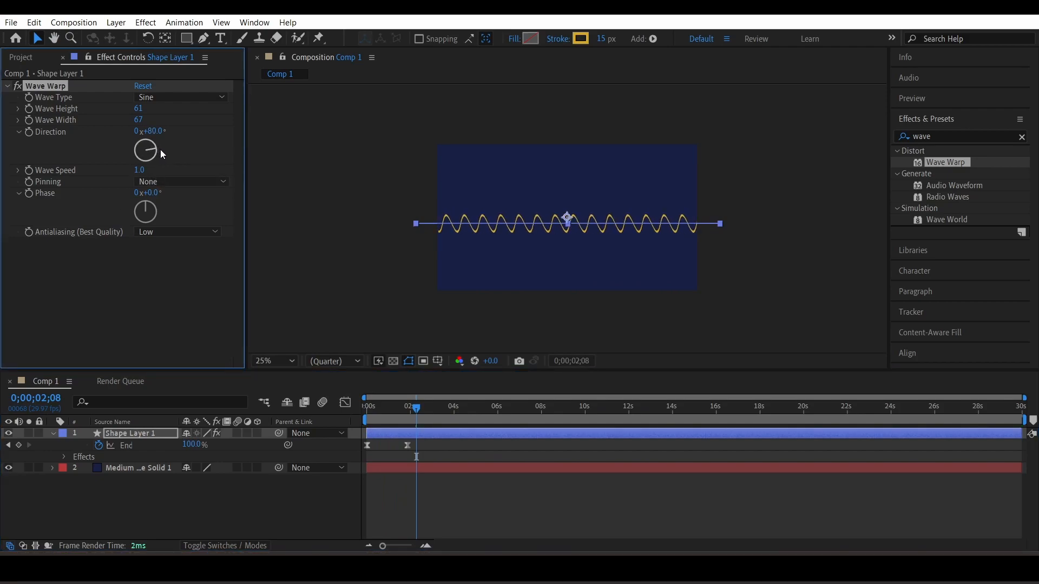
left_click_drag(144, 150, 148, 148)
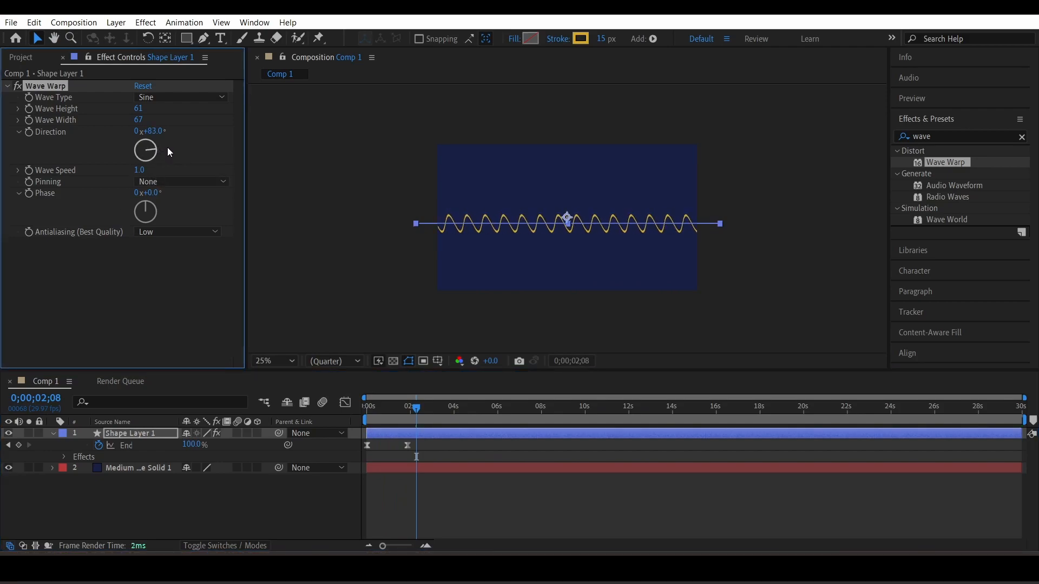
left_click_drag(153, 146, 144, 151)
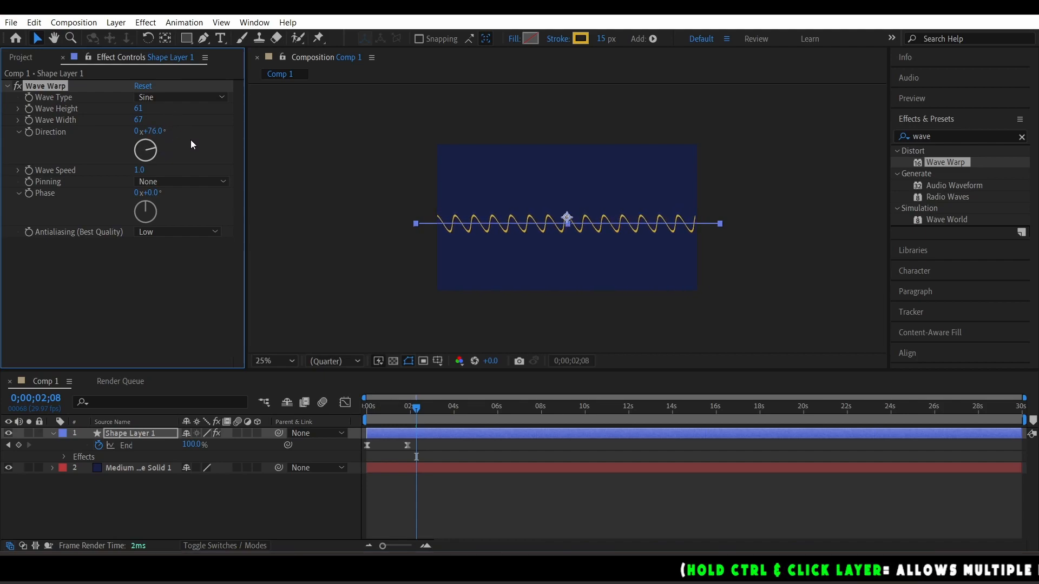
left_click_drag(144, 149, 168, 146)
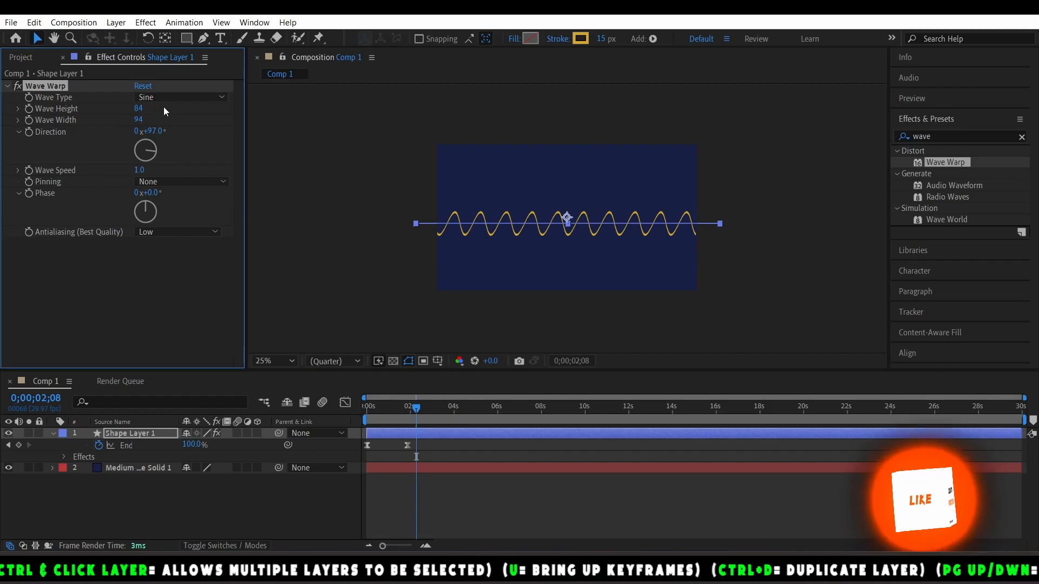
left_click(181, 97)
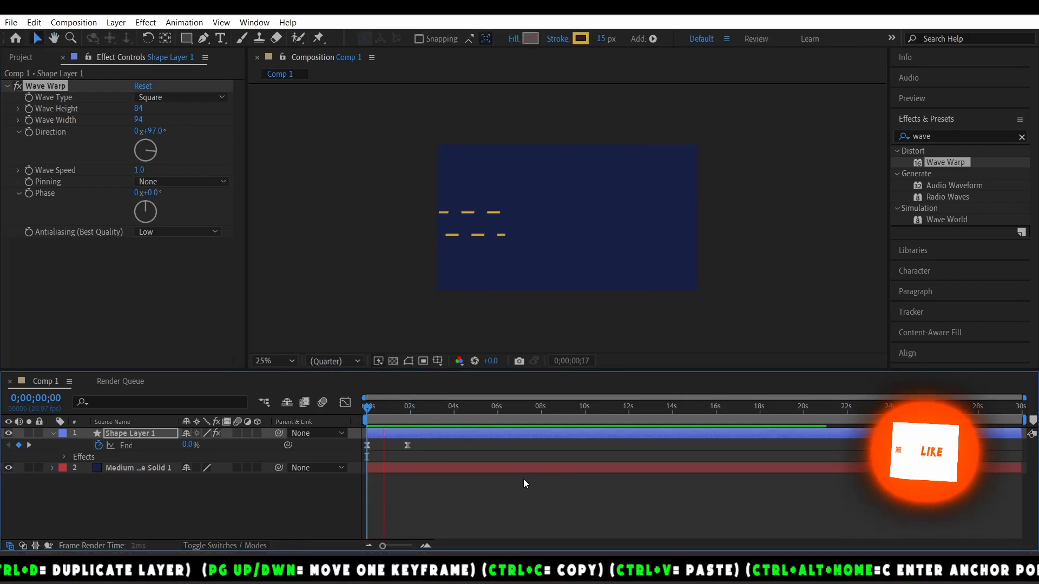
Try the Triangle wave type, then settle on Circle for rounded looping waves
left_click(181, 97)
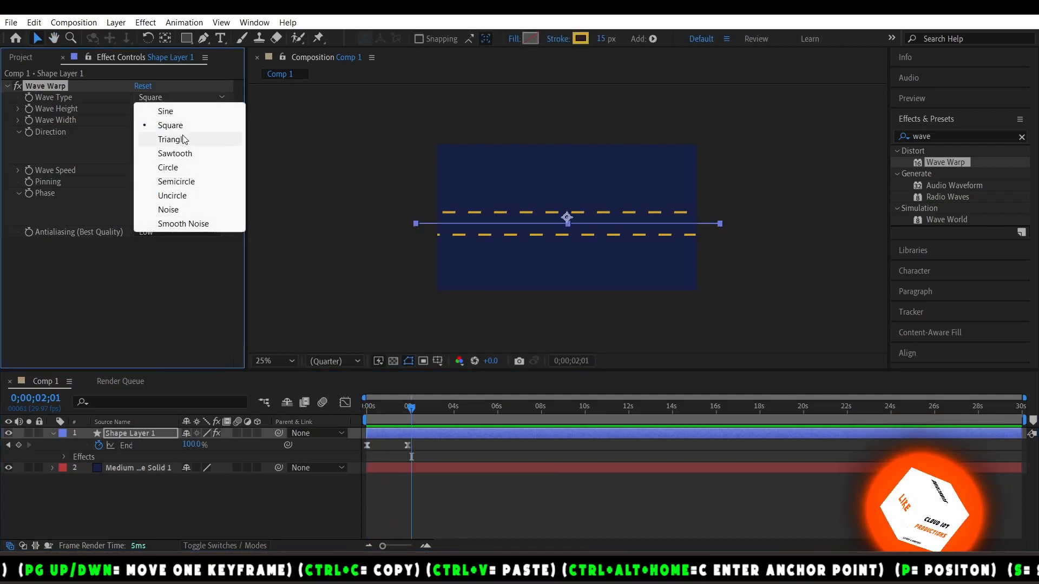
left_click(173, 139)
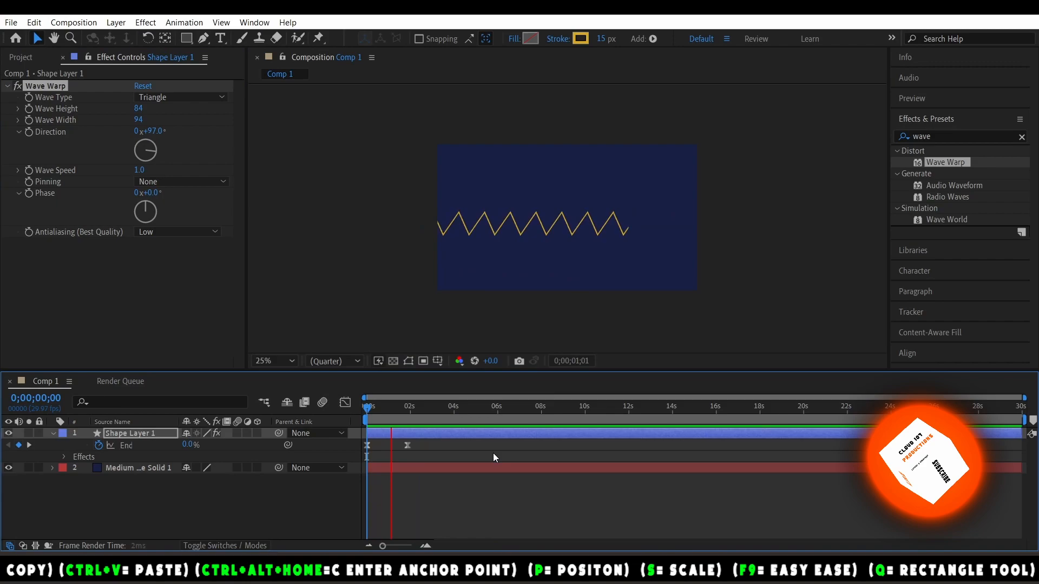
left_click(179, 97)
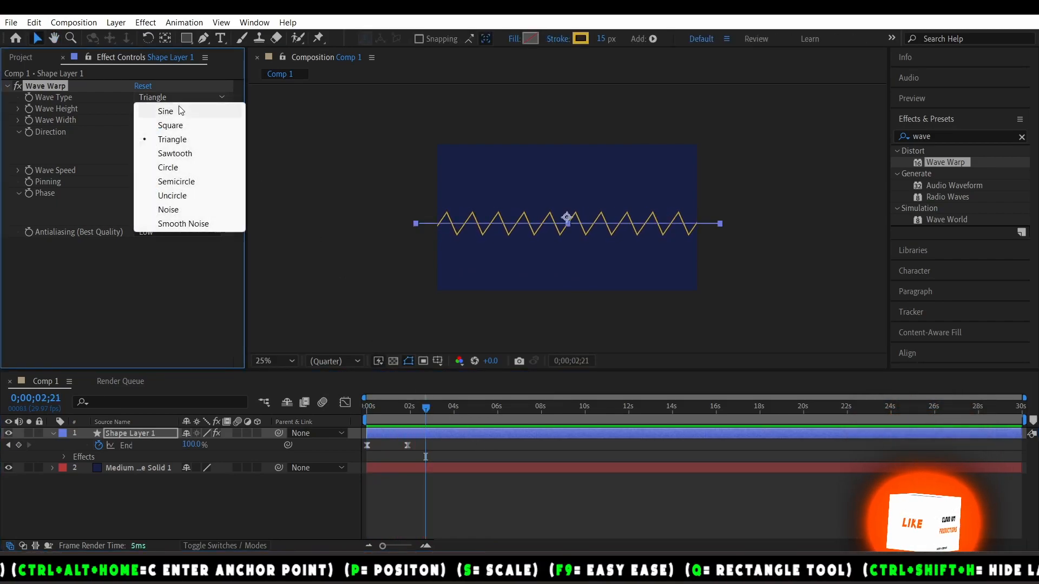
left_click(168, 166)
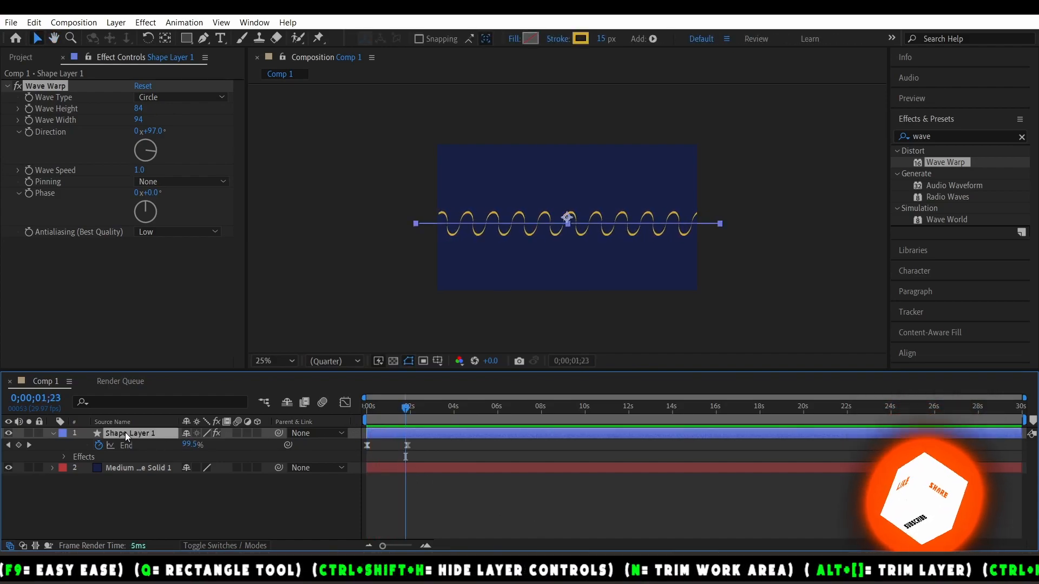
left_click(180, 181)
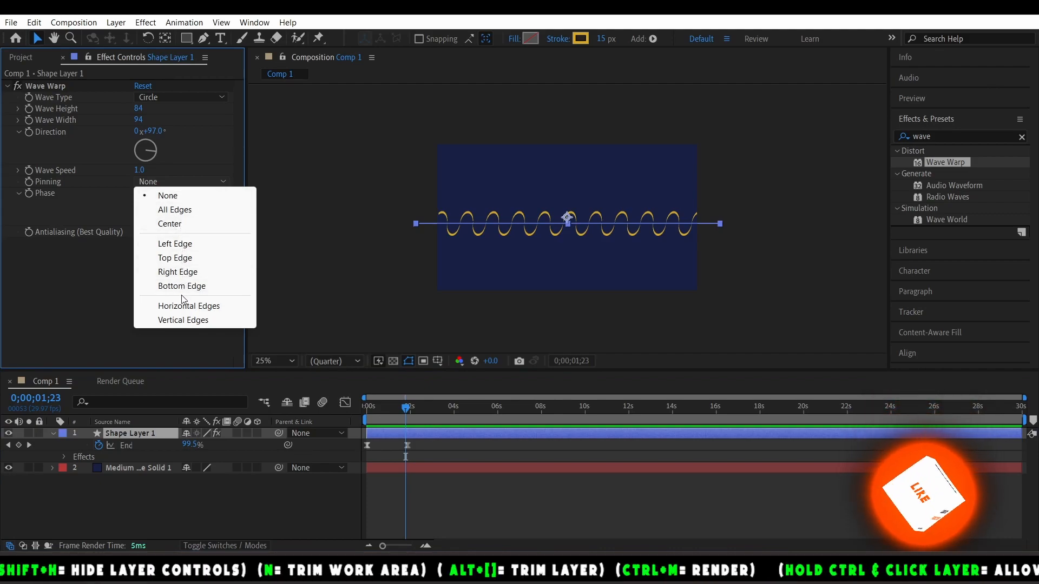
Set Wave Warp pinning to Vertical Edges so the line's ends stay fixed
left_click(188, 305)
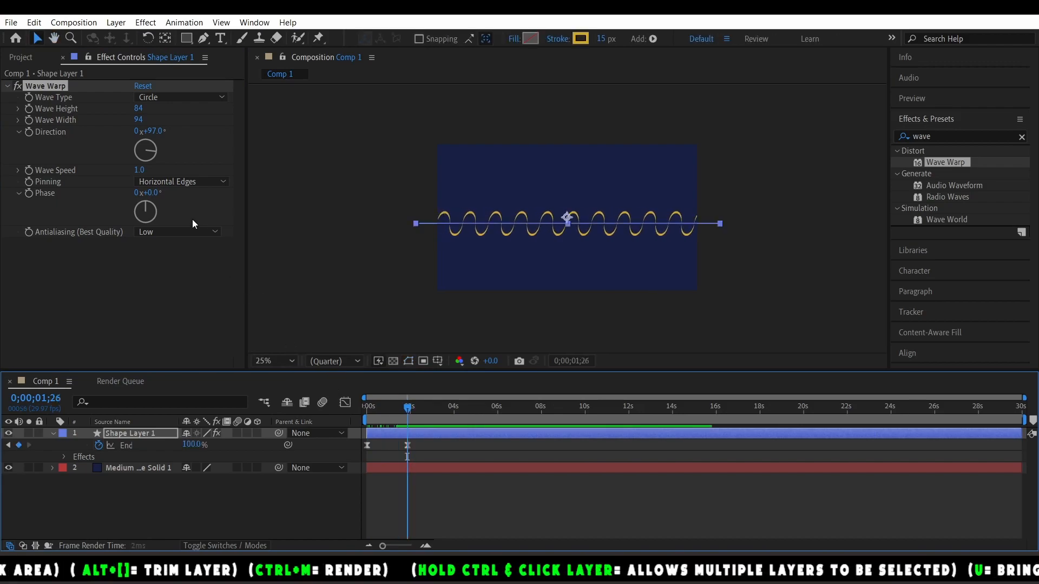
left_click(181, 181)
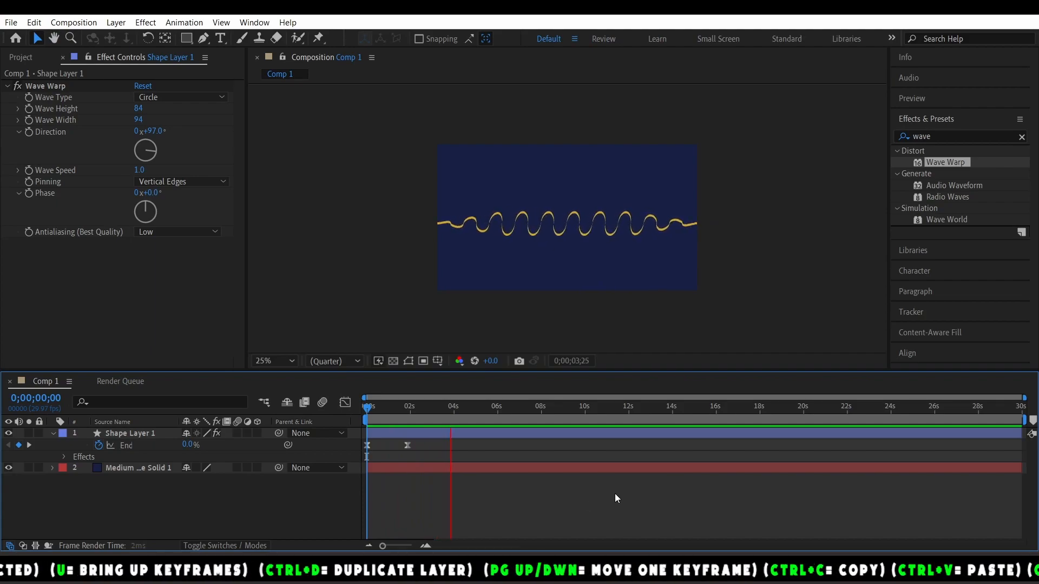
left_click(181, 97)
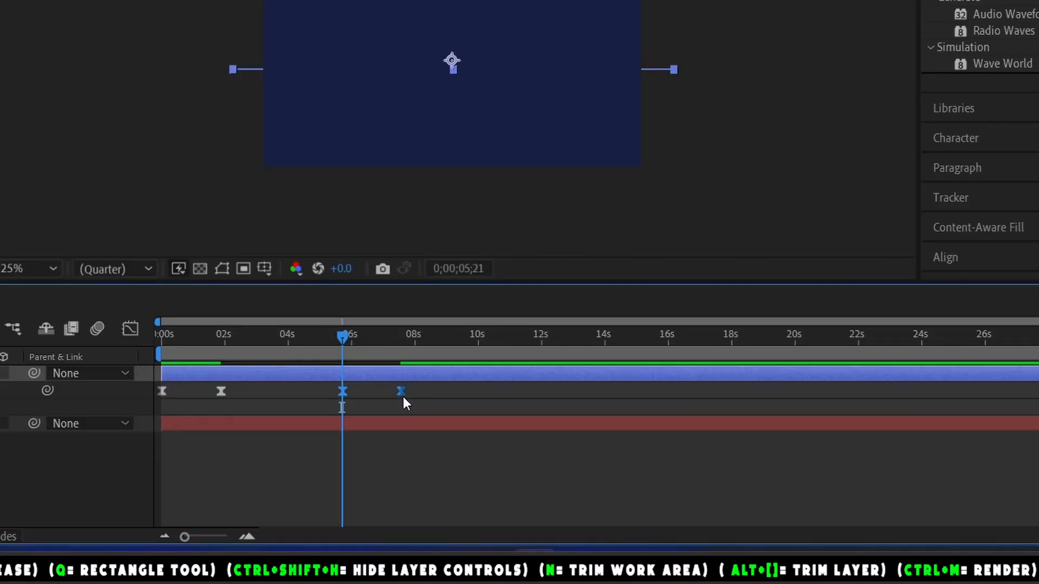
Adjust the new keyframe around 6–8 s via its context menu so the line animates away
right_click(401, 391)
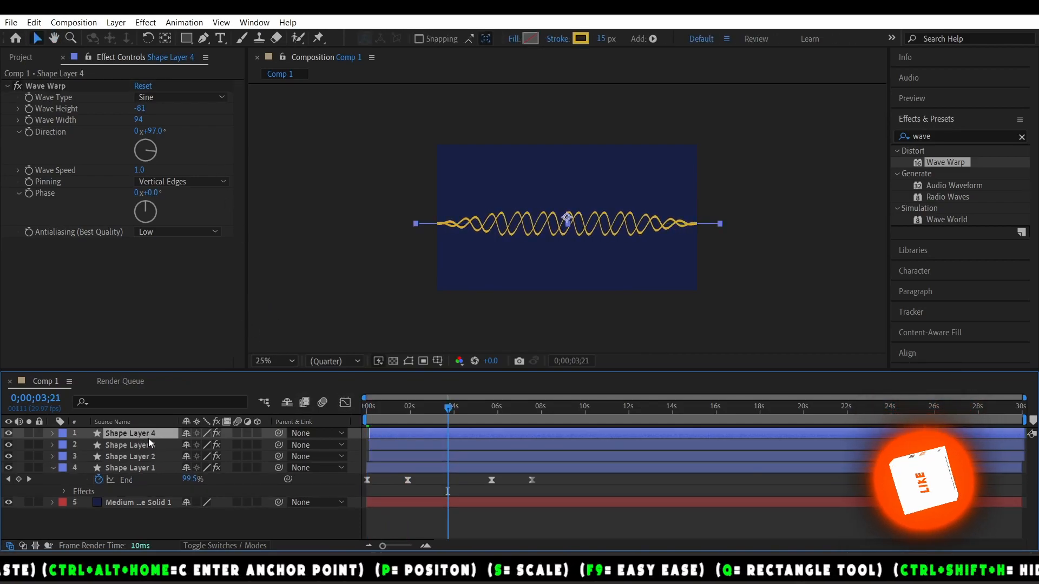
Select a duplicated wave line copy to give it a differing Wave Height
left_click(52, 433)
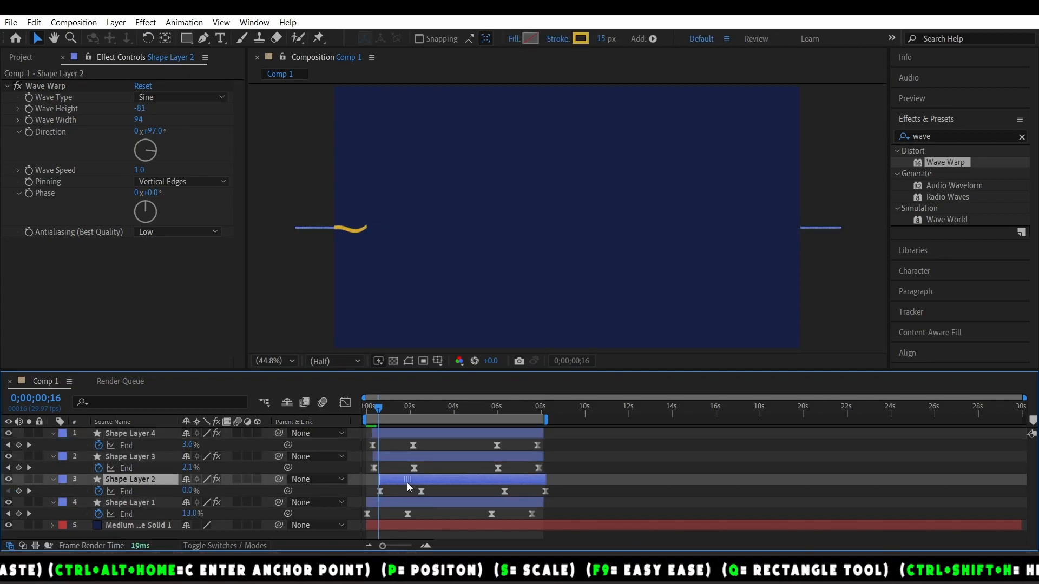
Select Shape Layer 2 to stagger its timing within the 8-second work area
left_click(131, 457)
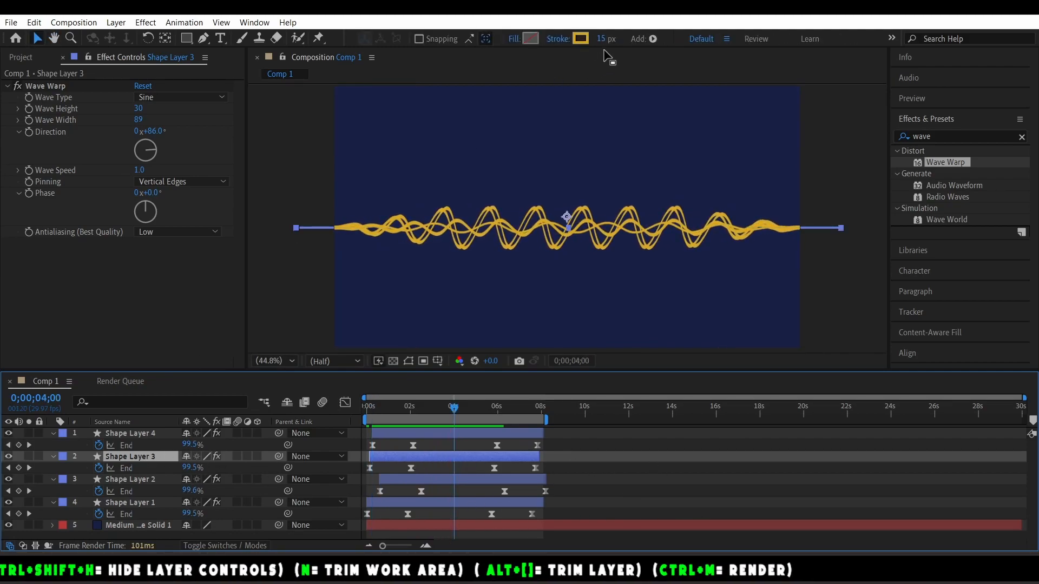
Change Shape Layer 3's stroke colour from yellow to red via the hue slider
left_click(579, 39)
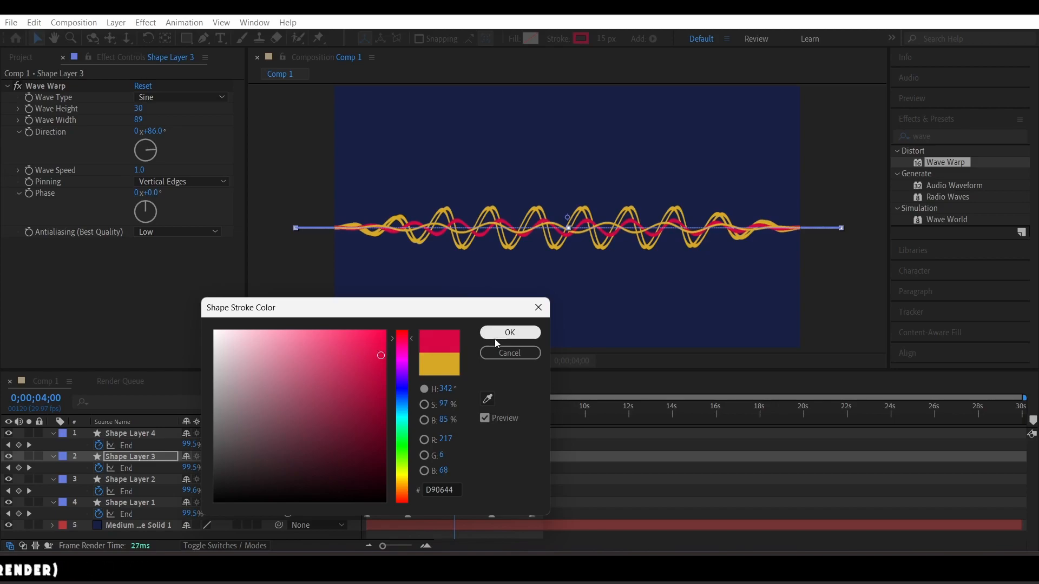
left_click_drag(402, 339, 398, 500)
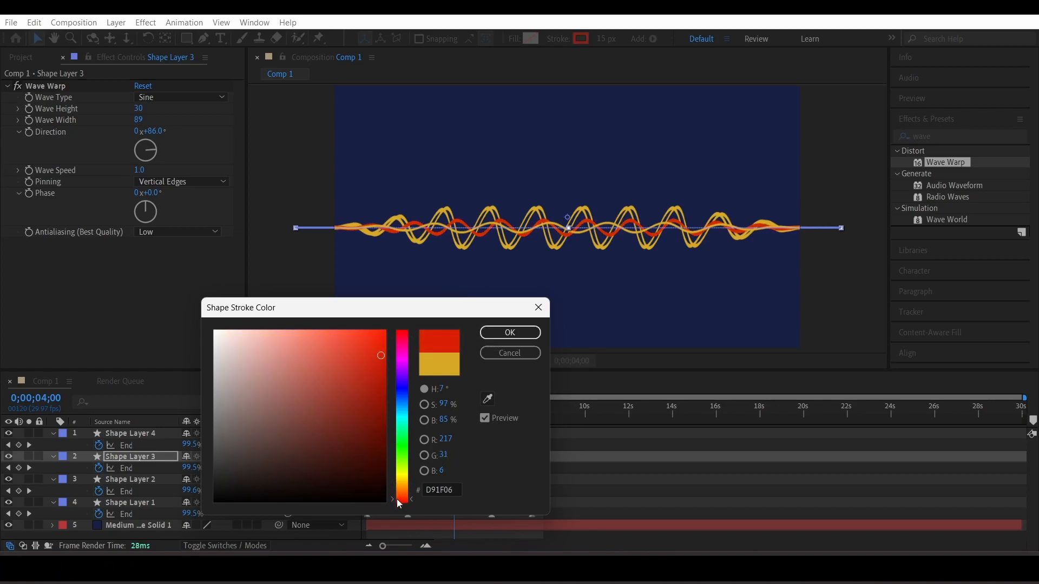
left_click(509, 332)
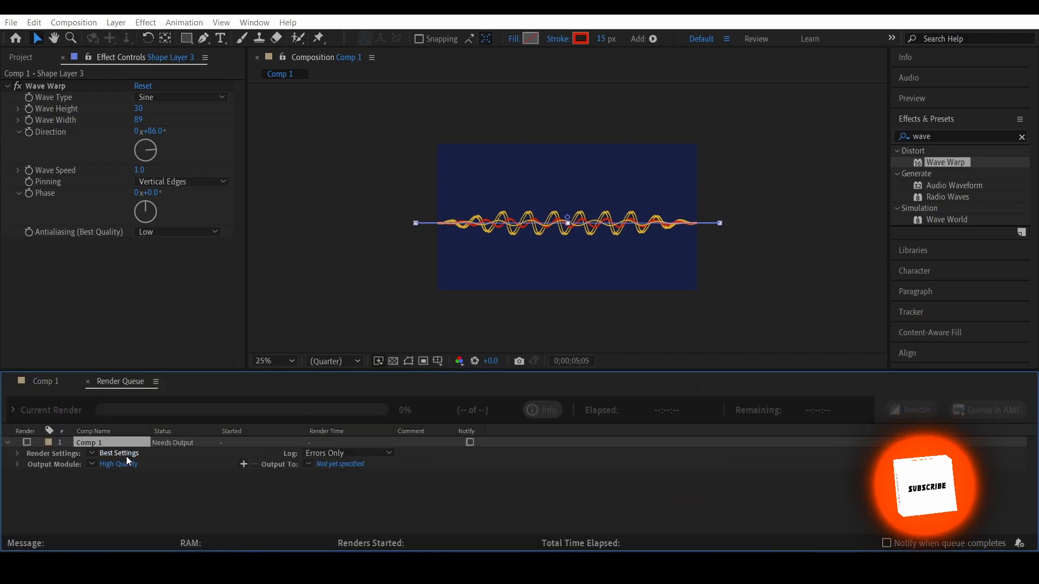
Give Comp 1's render item Best Settings and a QuickTime ProRes 422 output module
left_click(119, 453)
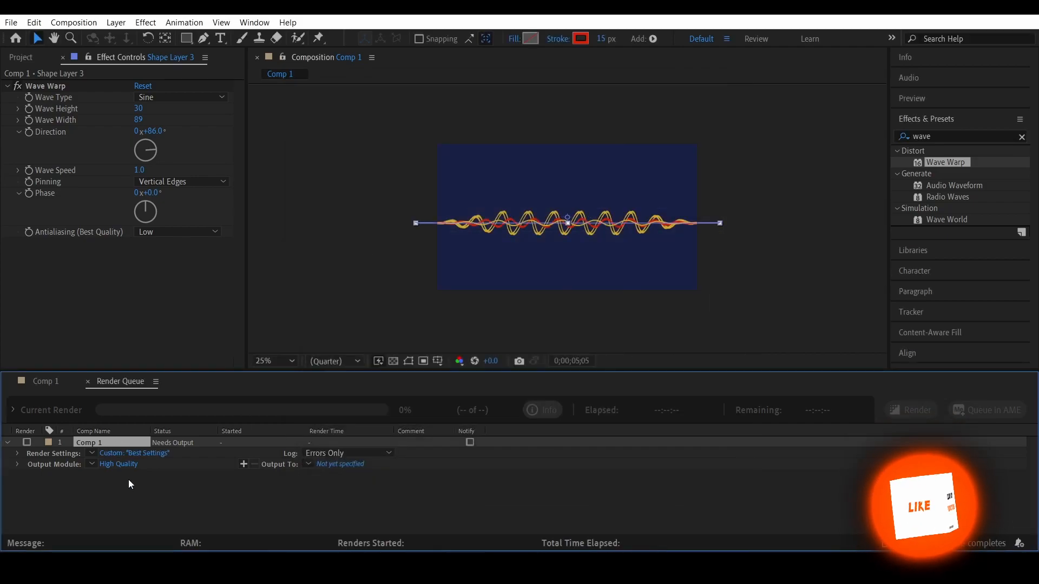
left_click(118, 465)
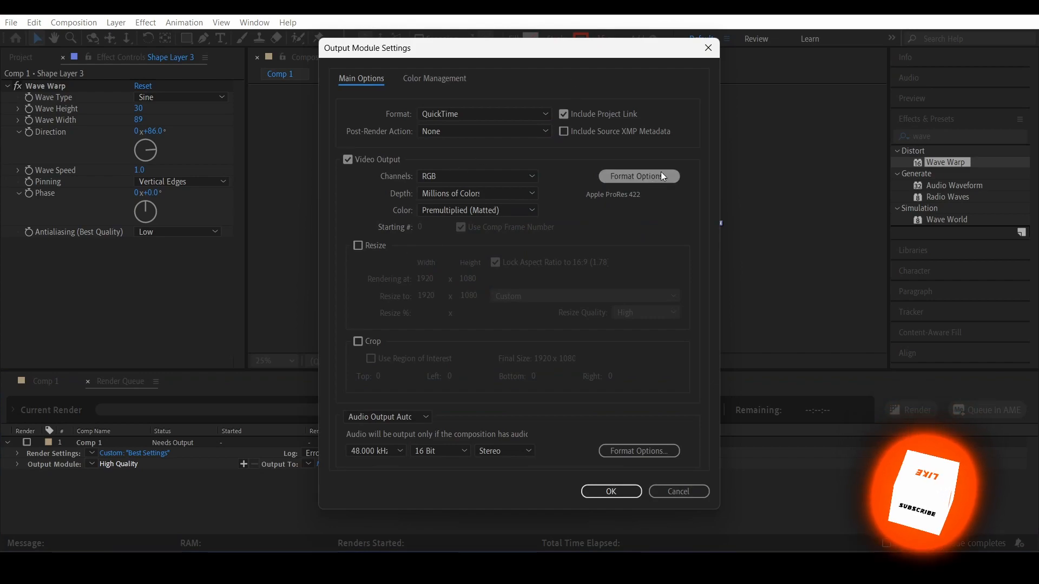
left_click(639, 177)
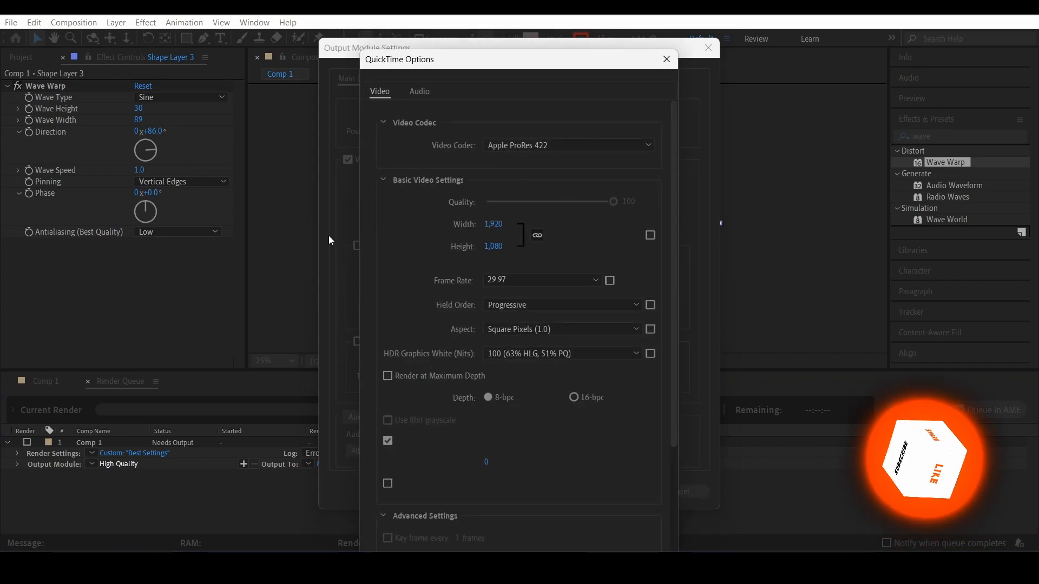
left_click(665, 58)
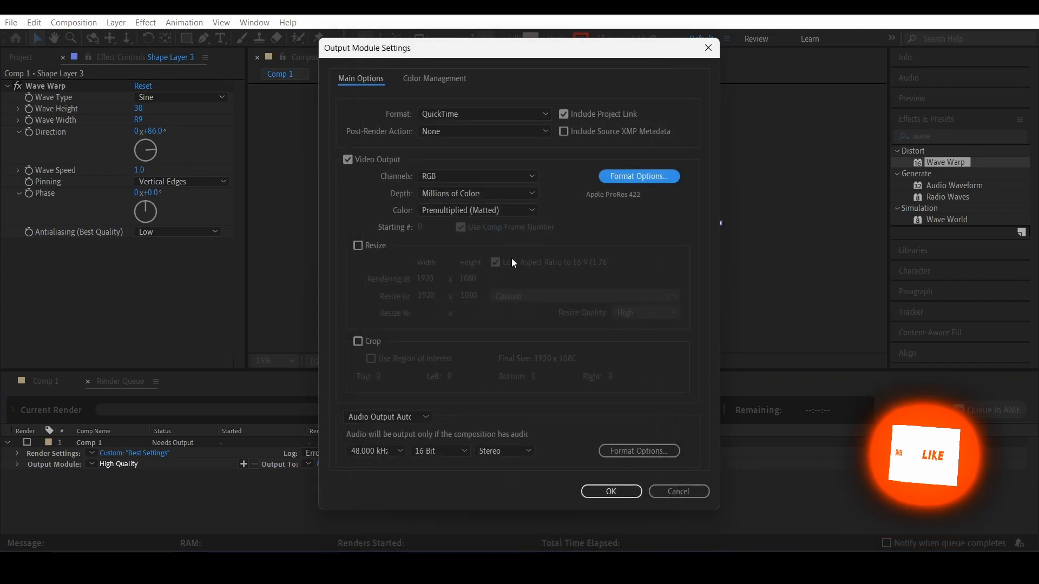
left_click(610, 491)
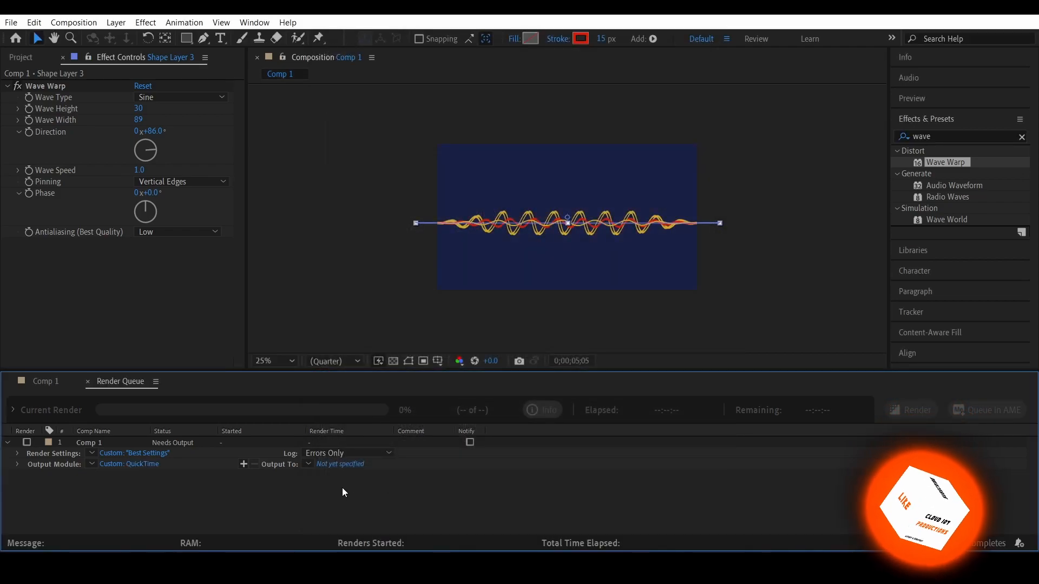
Set the output to T1AN.mov in Videos, replacing the existing file
left_click(341, 464)
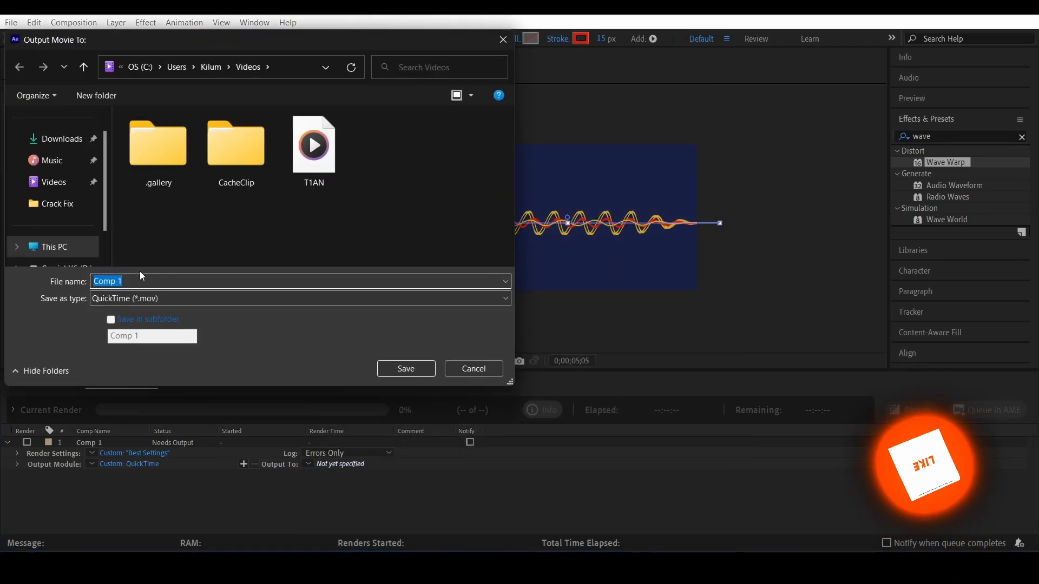
left_click(314, 144)
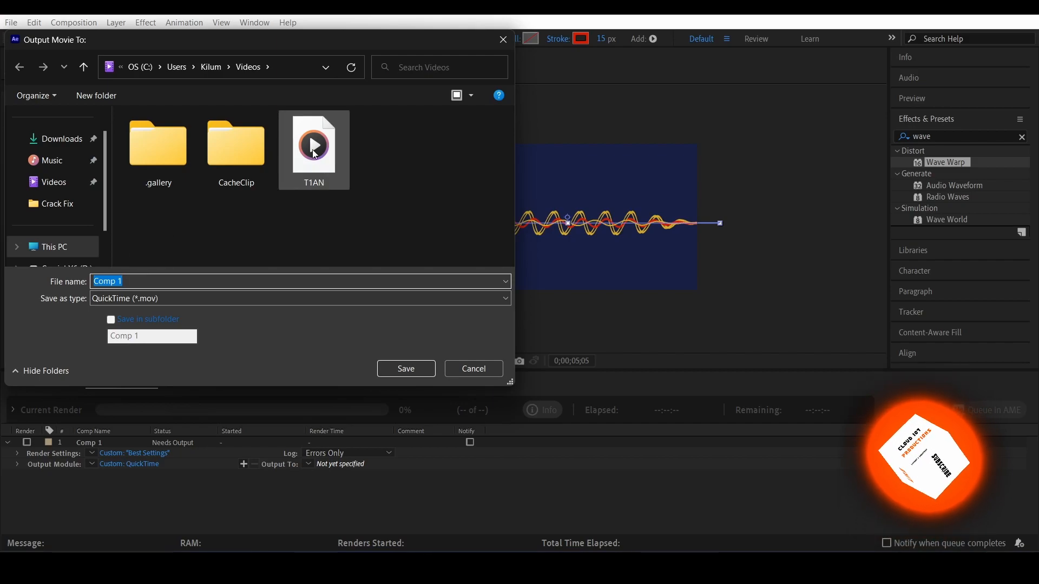
left_click(404, 368)
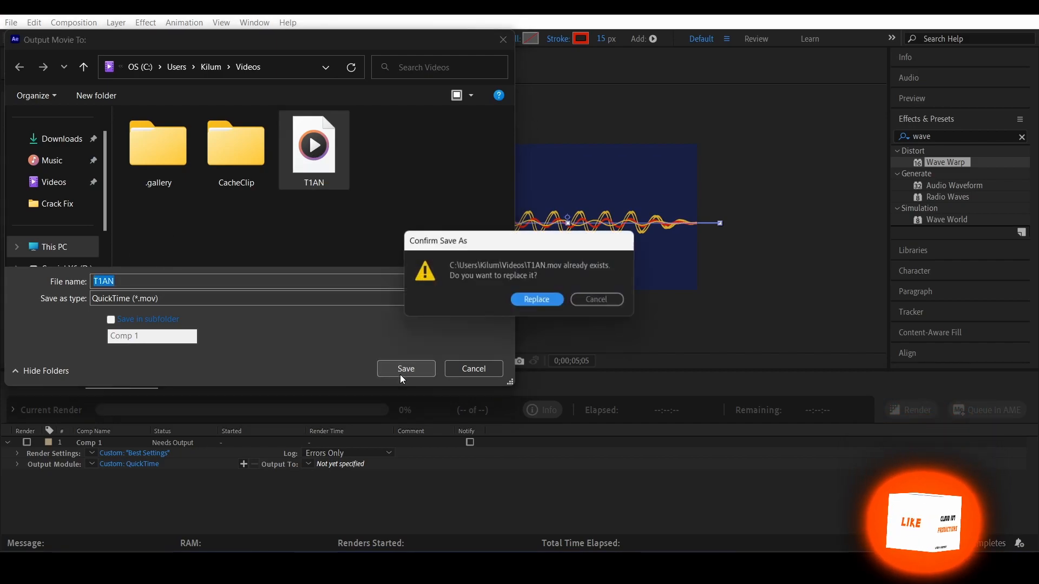
left_click(537, 299)
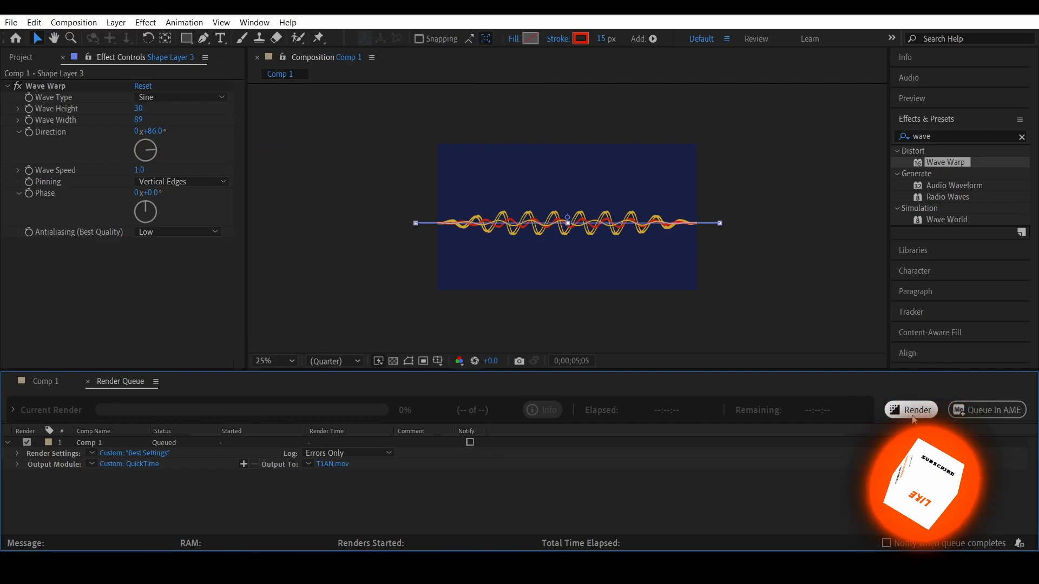
Start rendering the queue, allowing the existing movie to be overwritten
left_click(910, 409)
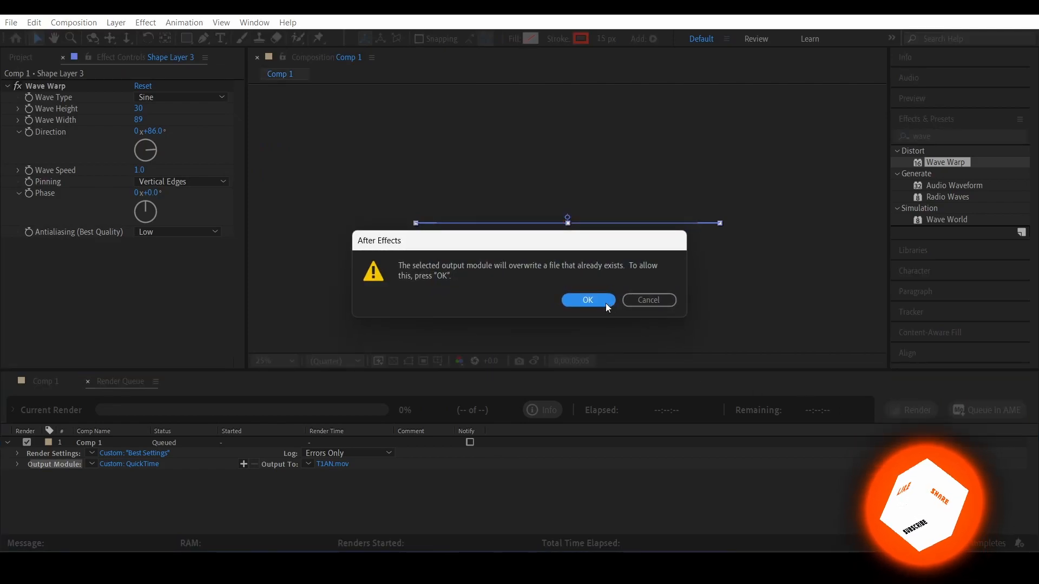
left_click(586, 300)
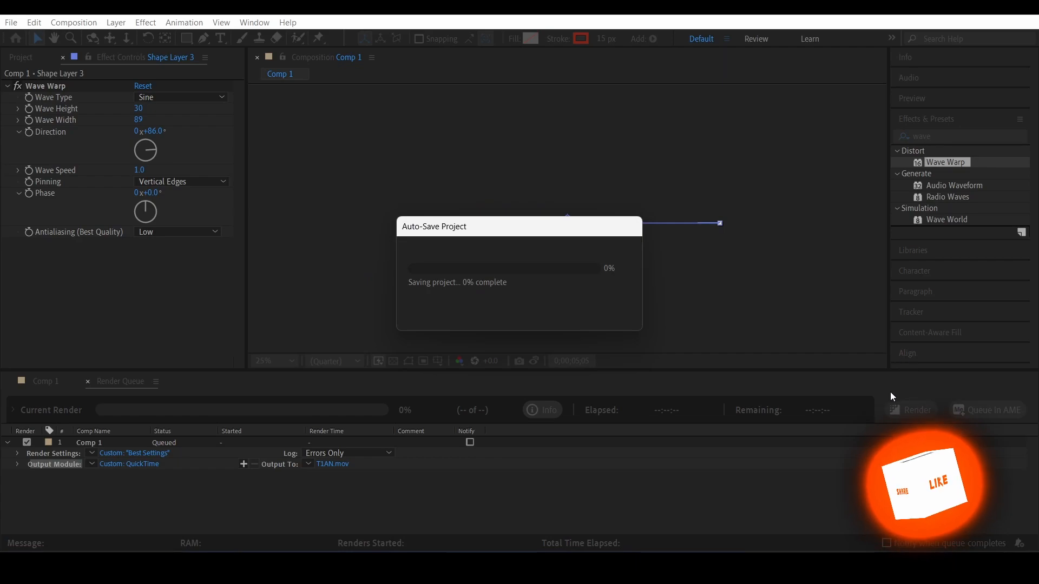